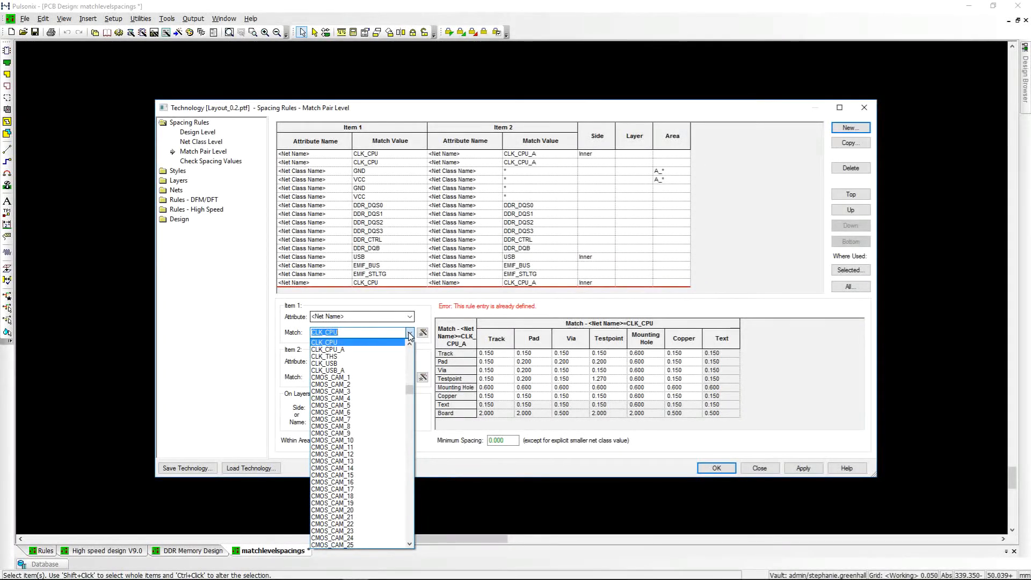
Step: Pair net CLK_USB (Item 1) with CLK_USB_A (Item 2) in the Inner-layer match pair rule
click(324, 362)
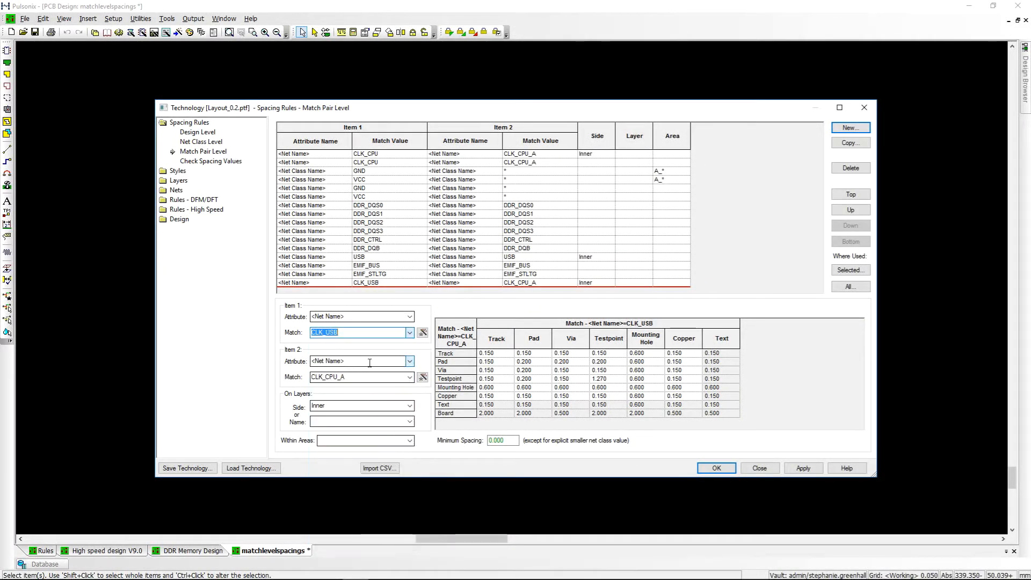
click(407, 377)
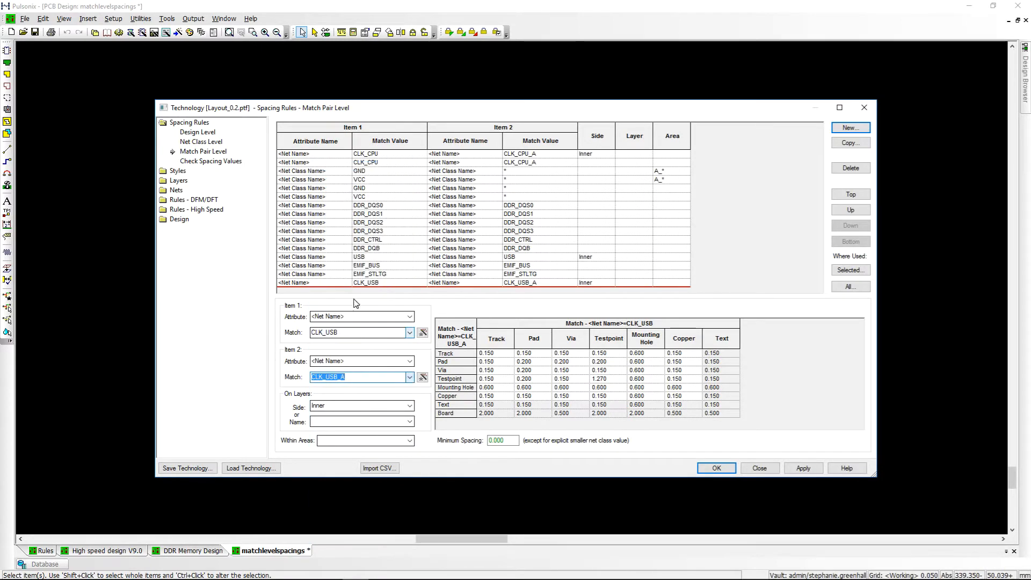
click(360, 406)
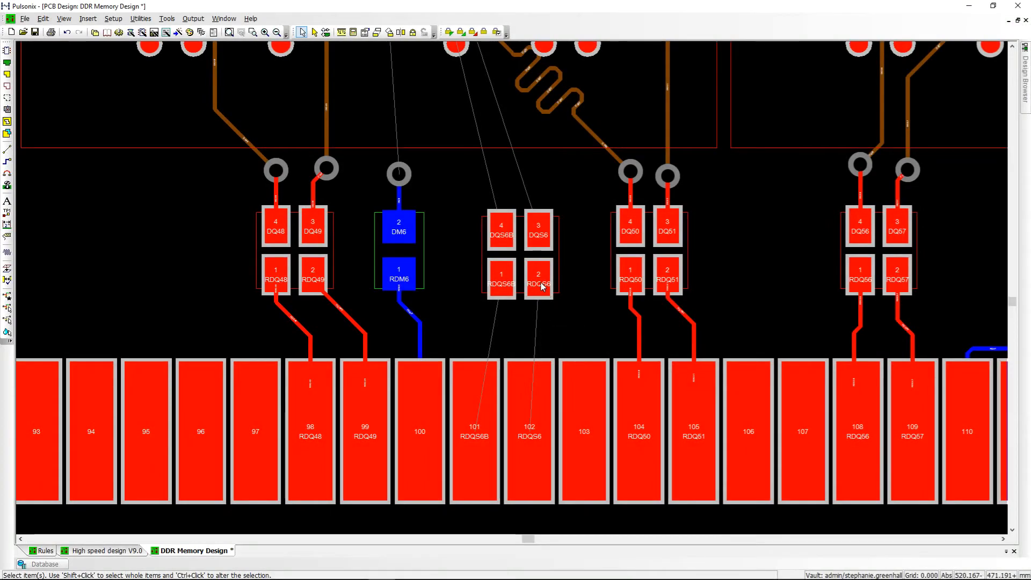
Step: Switch to the DDR Memory Design board and select the RDQ56 pad
click(538, 273)
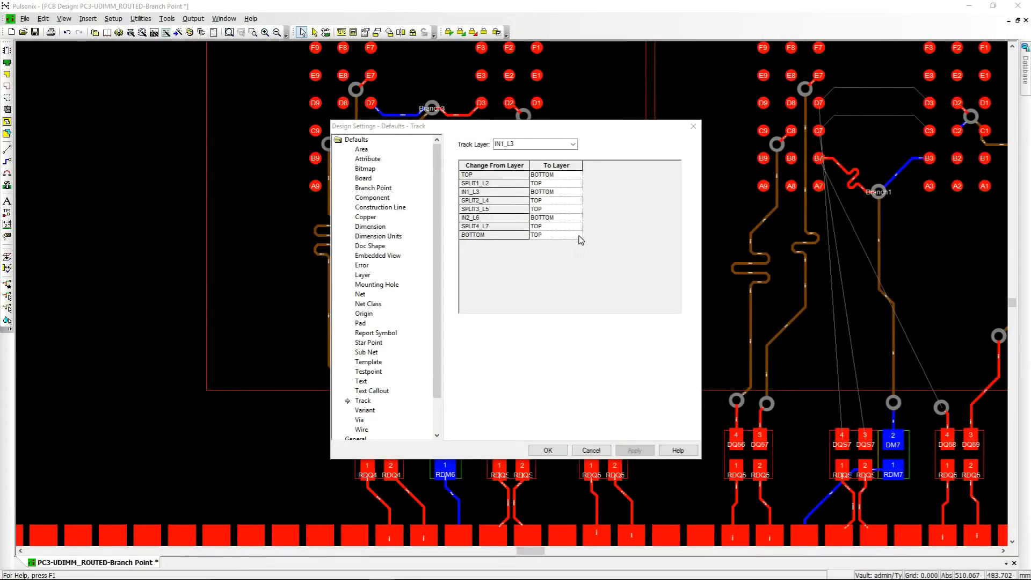
Step: Set the default target layer for changes from BOTTOM, then move the DM6 track to IN1_L3
click(577, 234)
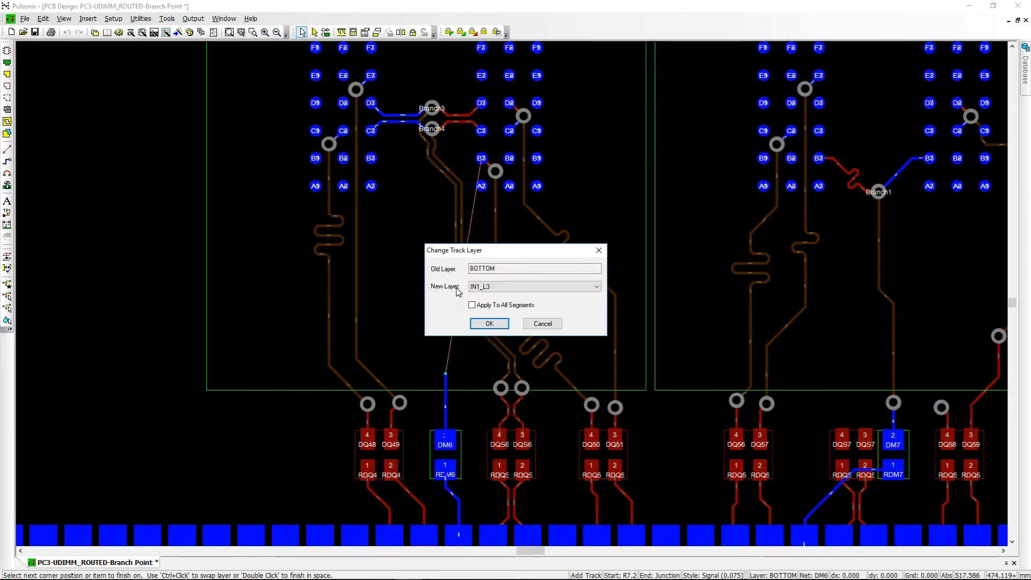
click(533, 287)
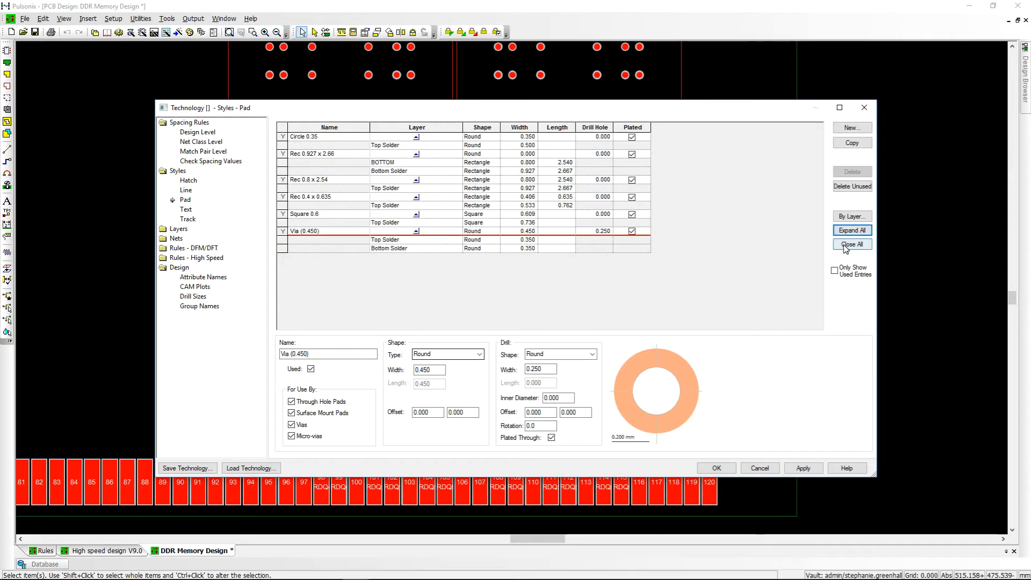
Step: Collapse all pad style entries with Close All in Technology > Styles > Pad
click(851, 243)
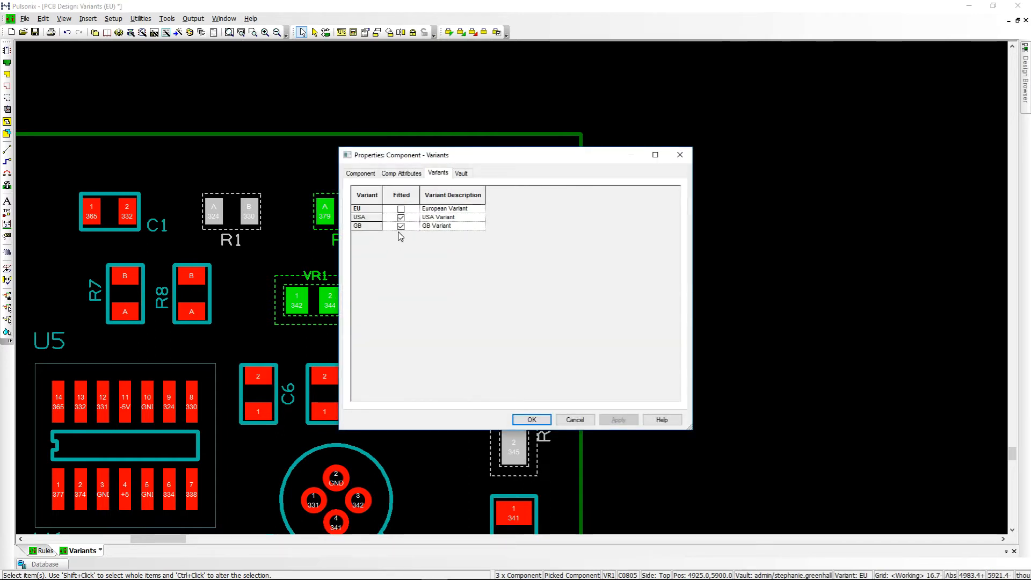
Step: Untick Fitted for GB, tick Fitted for EU, and confirm the Variants properties
click(401, 225)
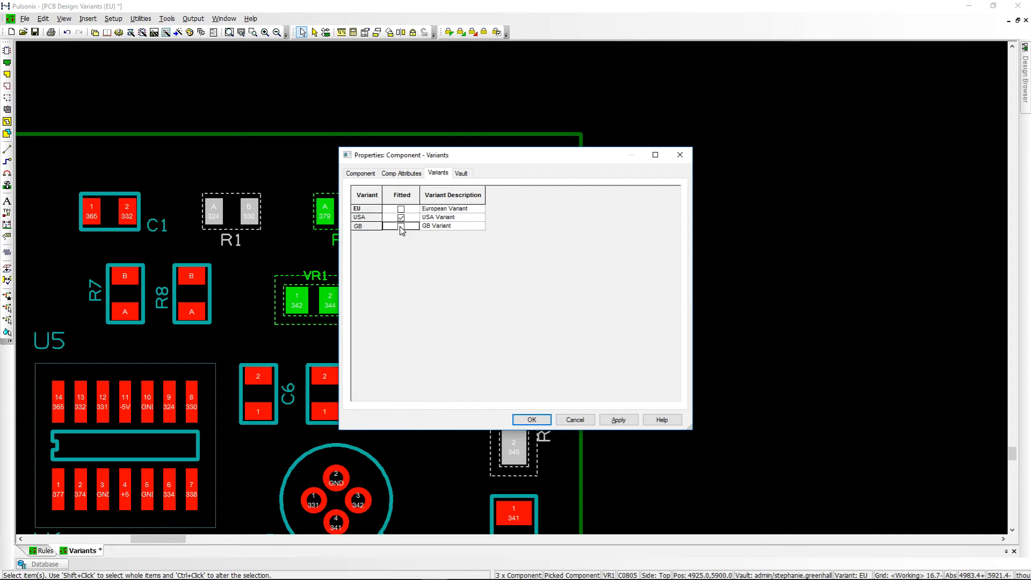
click(400, 208)
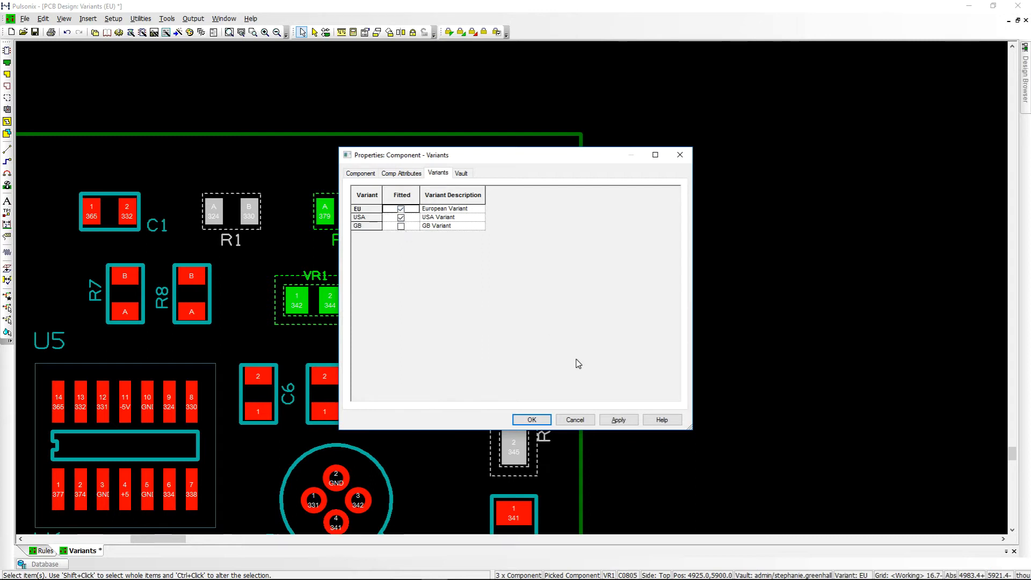
click(617, 419)
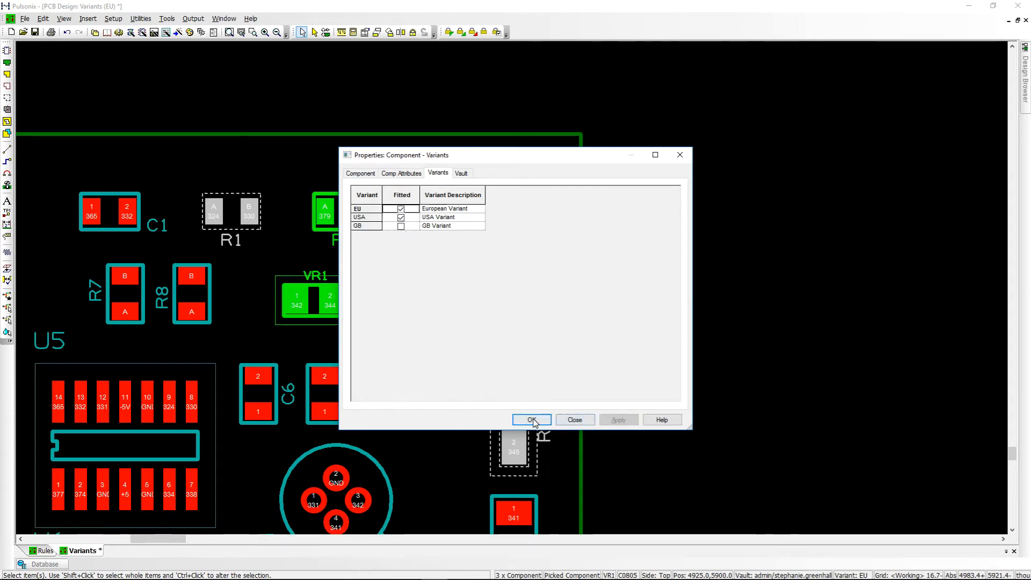
click(531, 419)
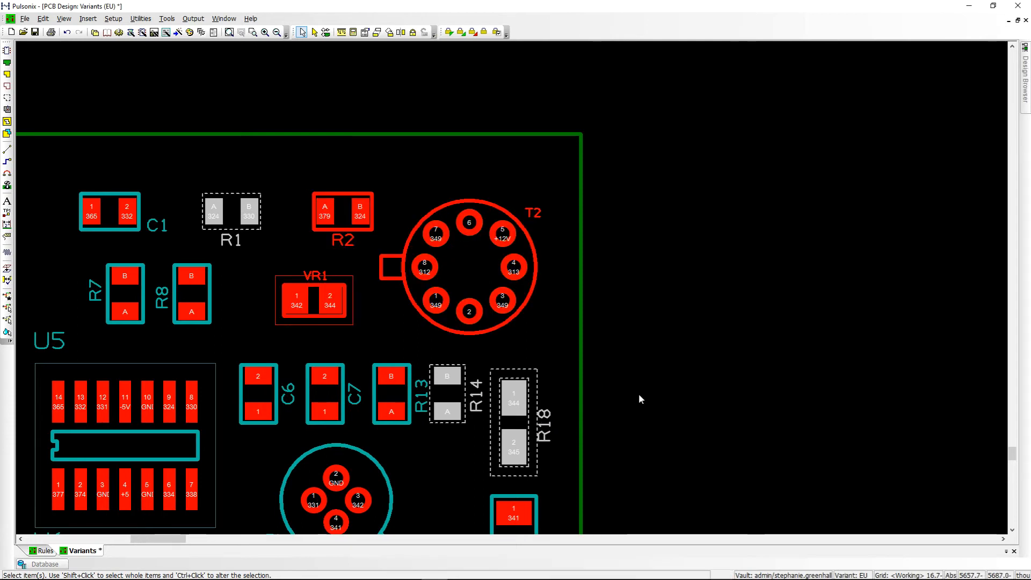
Step: Select R14 and R18 and toggle their fitted status
click(446, 393)
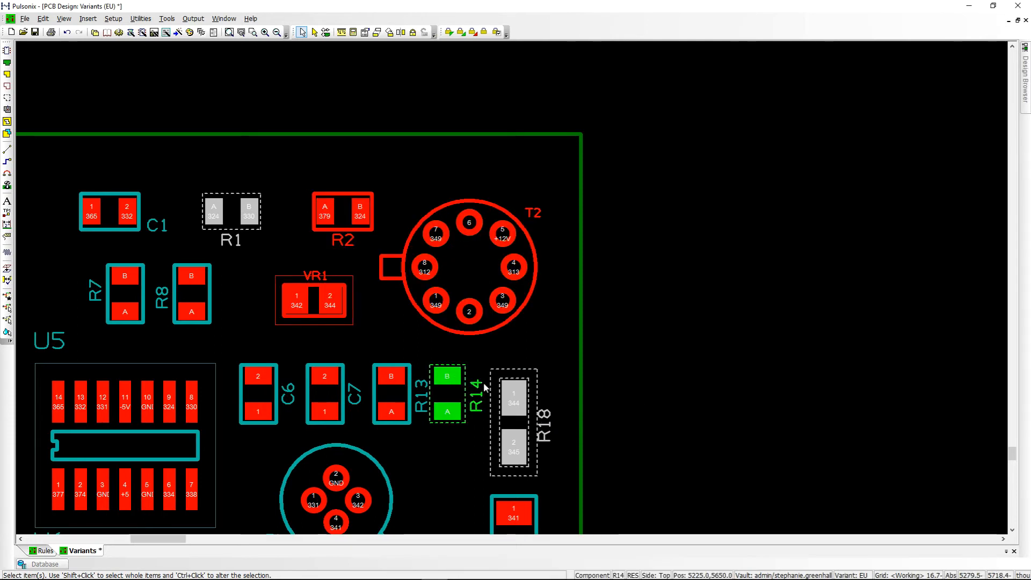
click(512, 395)
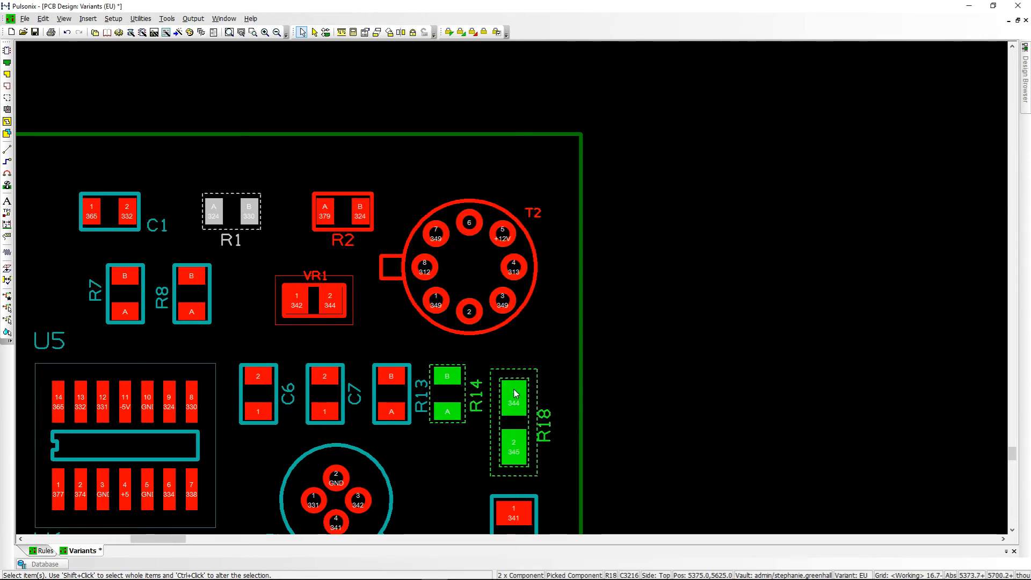
right_click(514, 393)
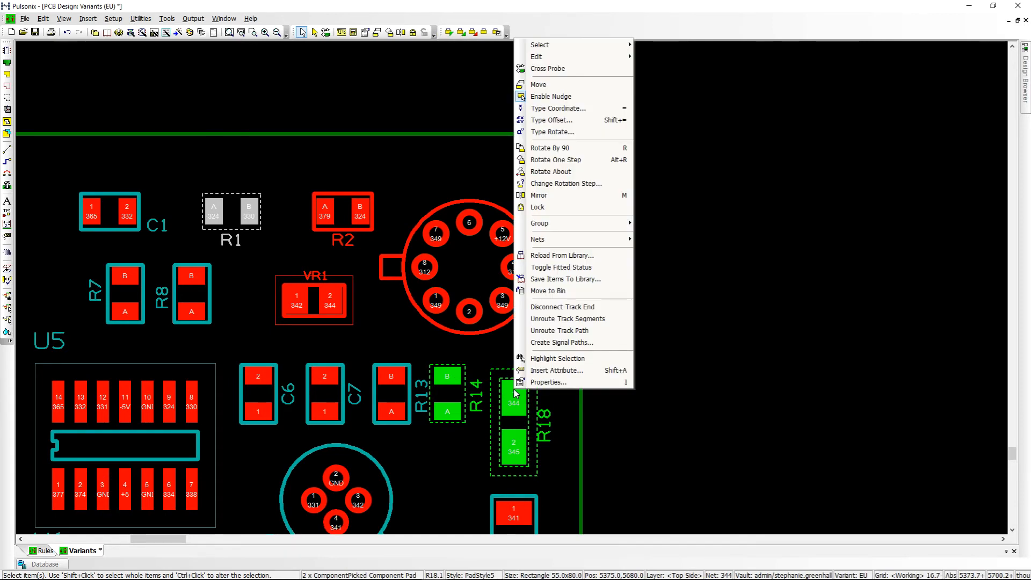
mouse_move(561, 267)
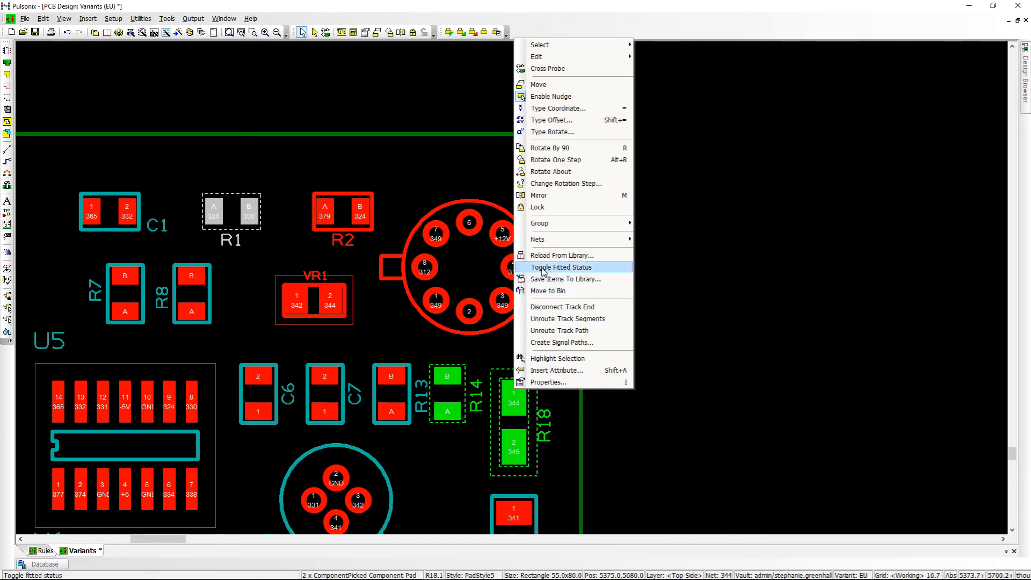
click(560, 267)
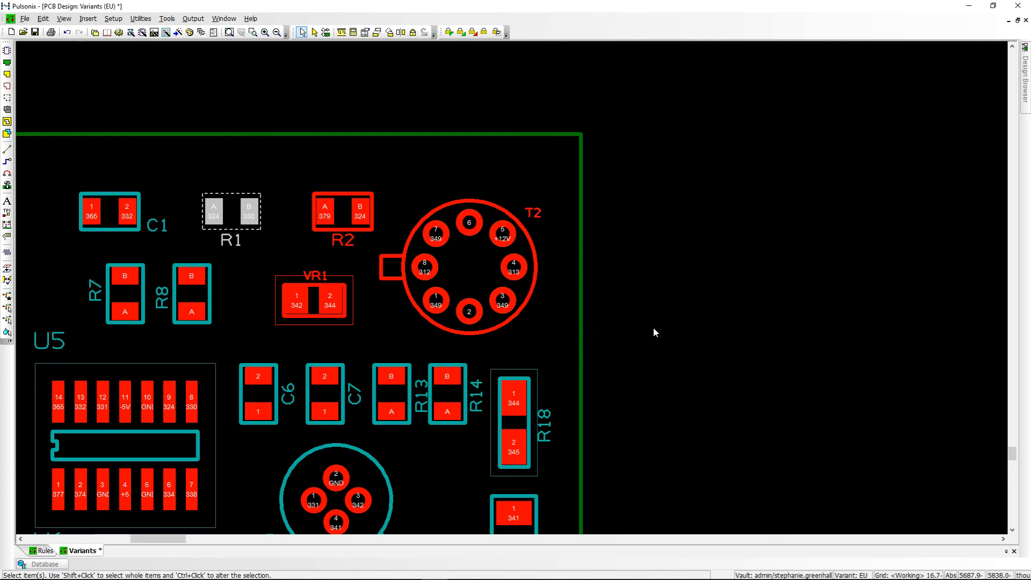
mouse_move(843, 569)
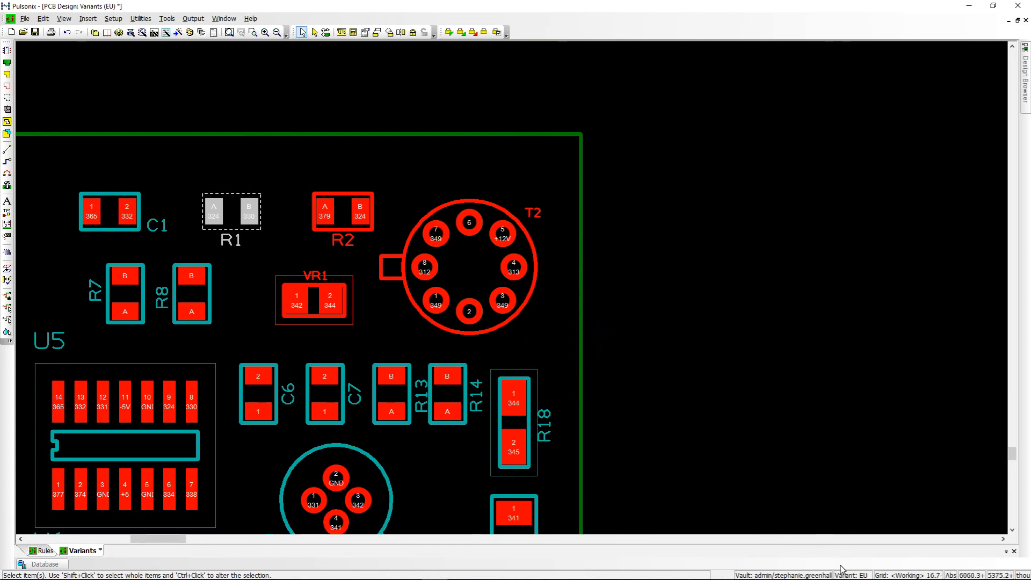